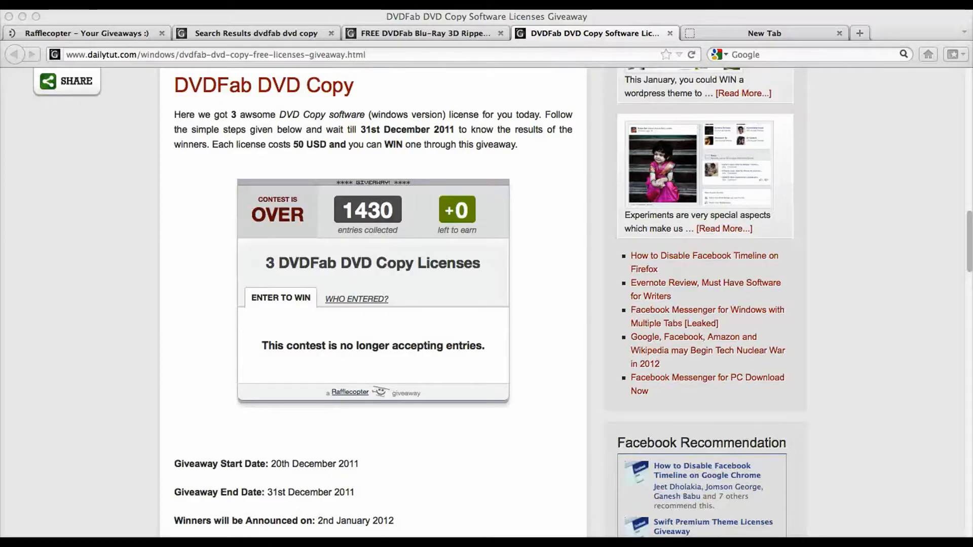
mouse_move(659, 20)
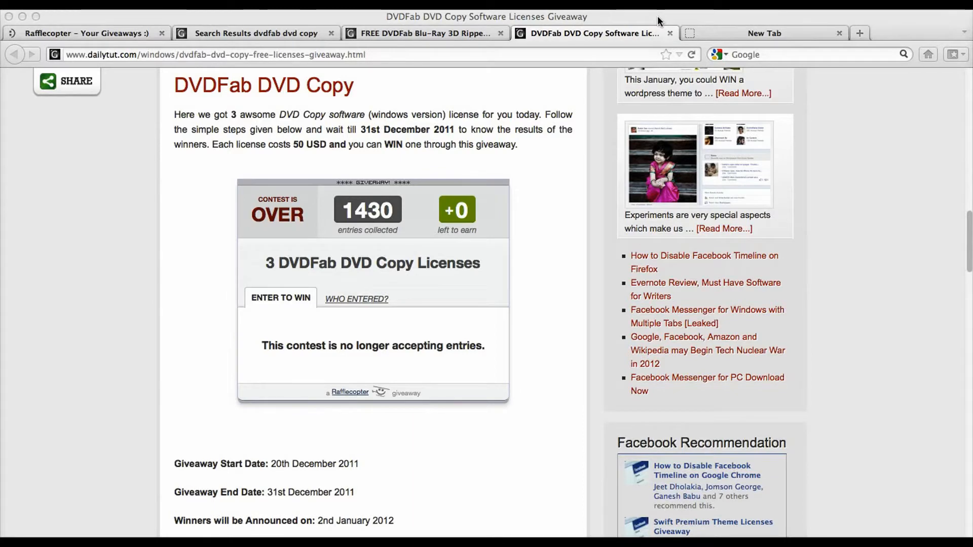
mouse_move(295, 111)
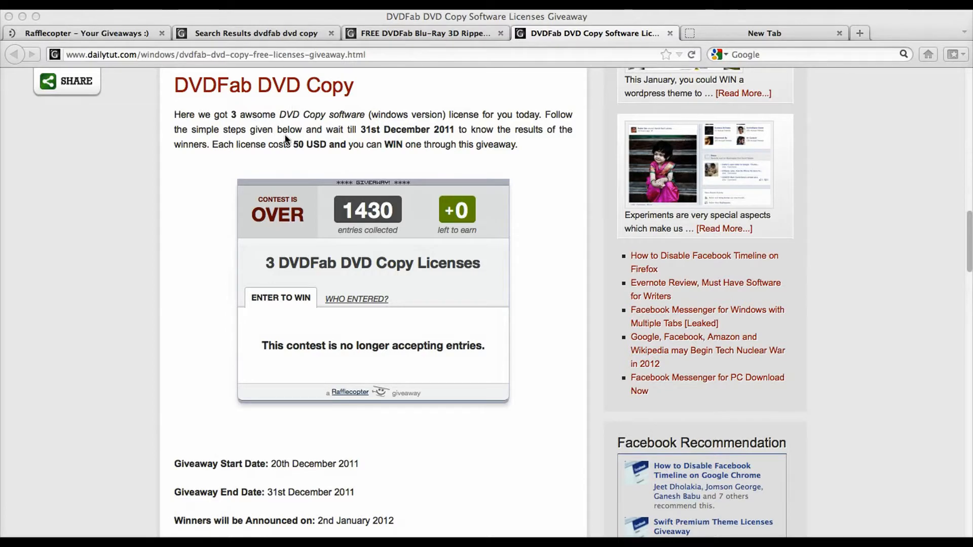
Go to the Rafflecopter dashboard and start Pick a Winner for the ended DVDFab DVD Copy Licenses giveaway
scroll("up", 3)
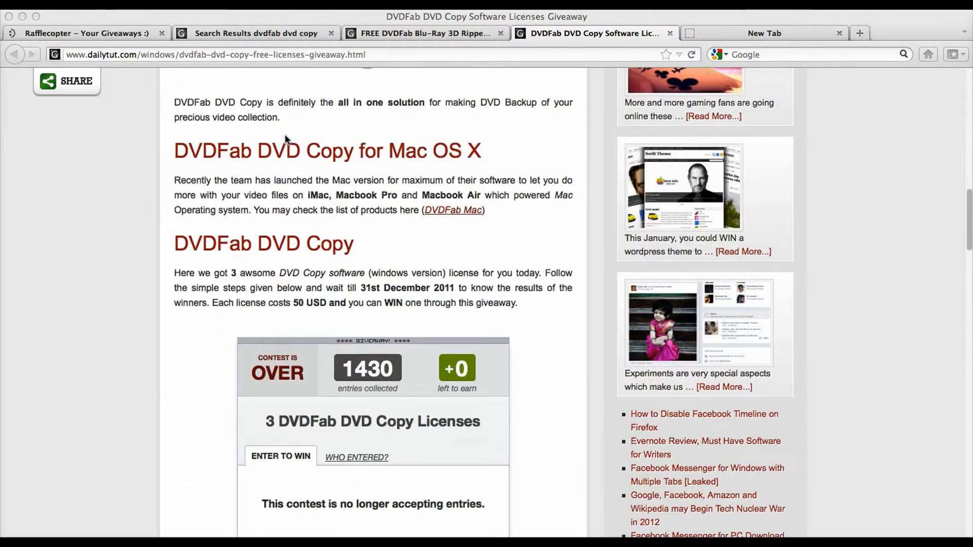
scroll("up", 3)
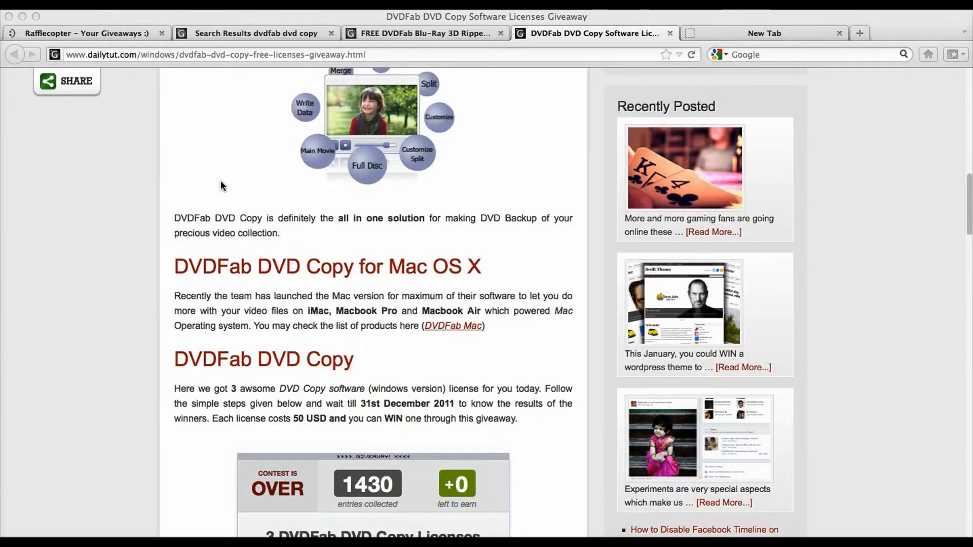
scroll("up", 3)
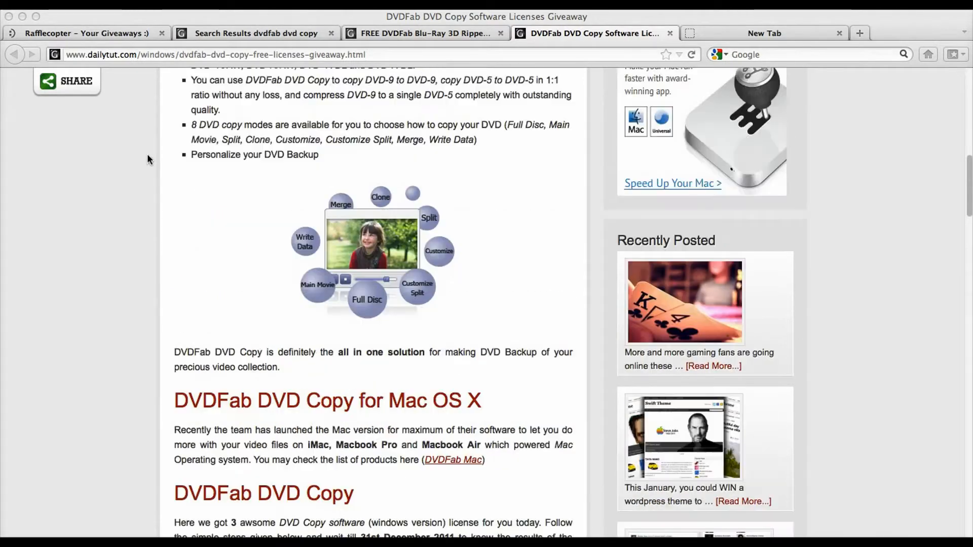
scroll("up", 3)
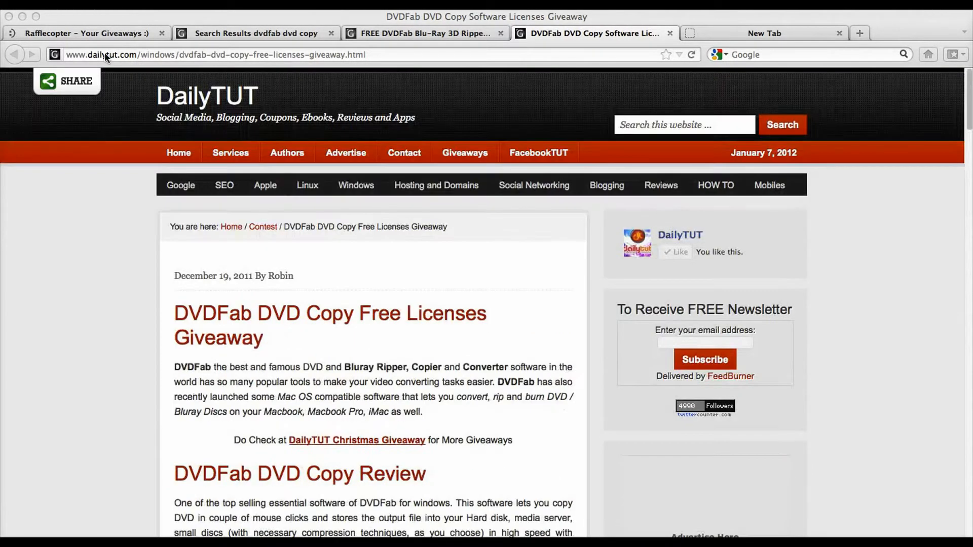
left_click(88, 33)
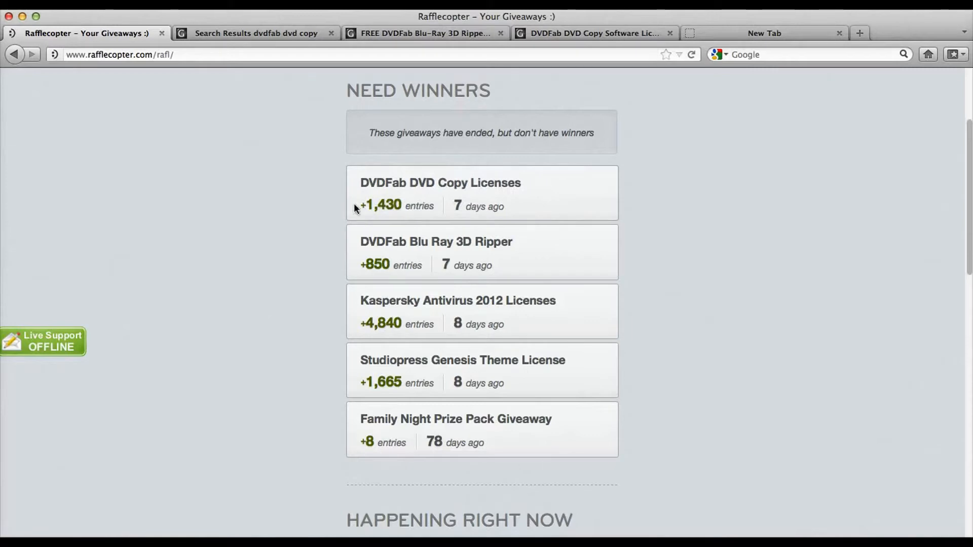
mouse_move(246, 198)
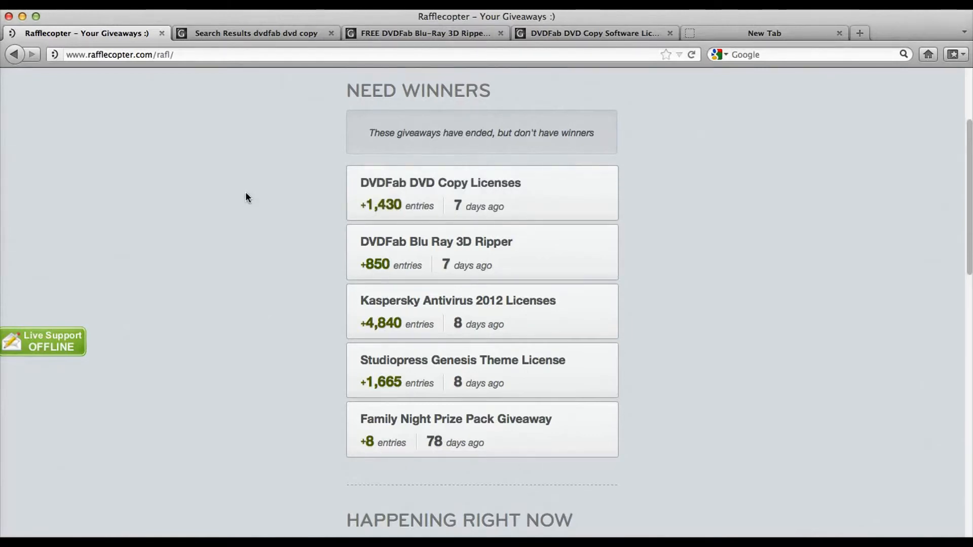
left_click(481, 192)
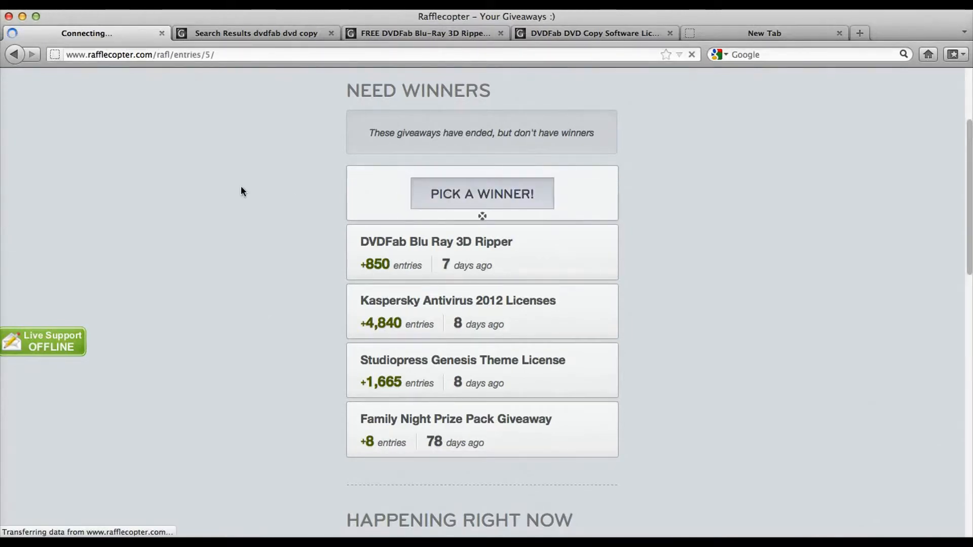
left_click(482, 194)
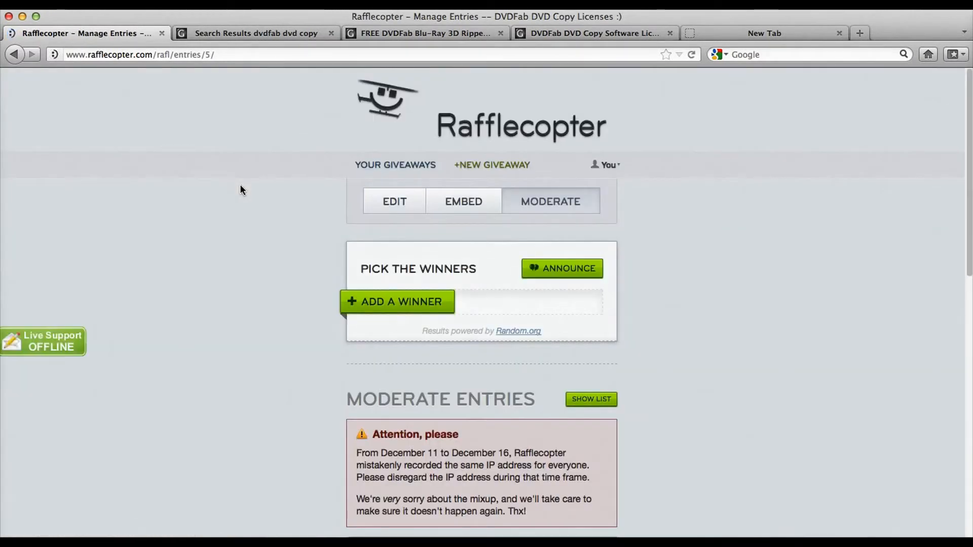
scroll("down", 3)
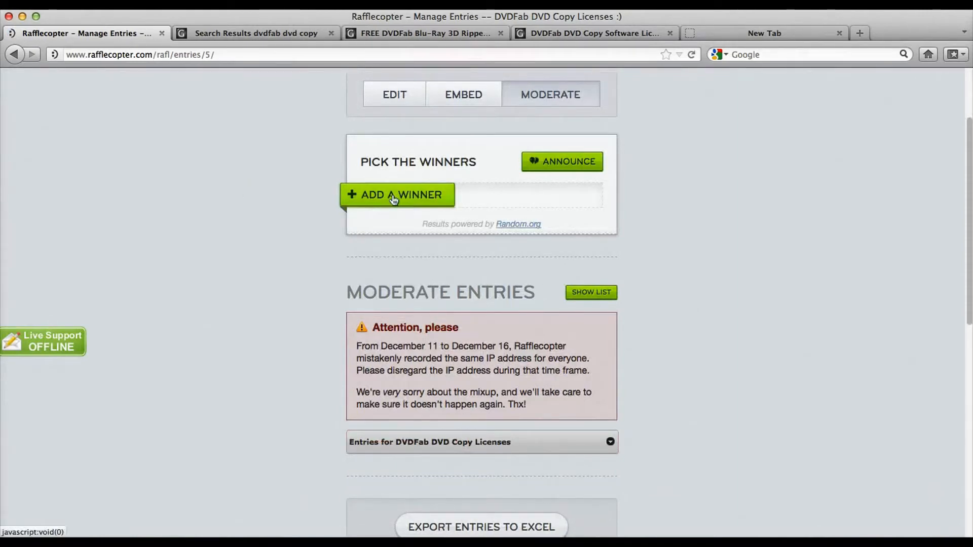
mouse_move(411, 194)
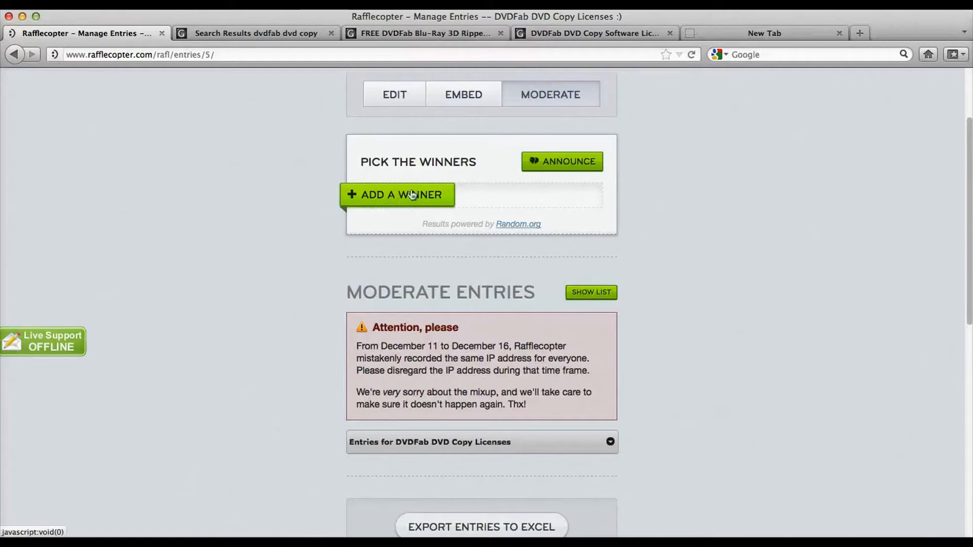
Add a first random winner to the DVDFab DVD Copy Licenses winners list
left_click(396, 195)
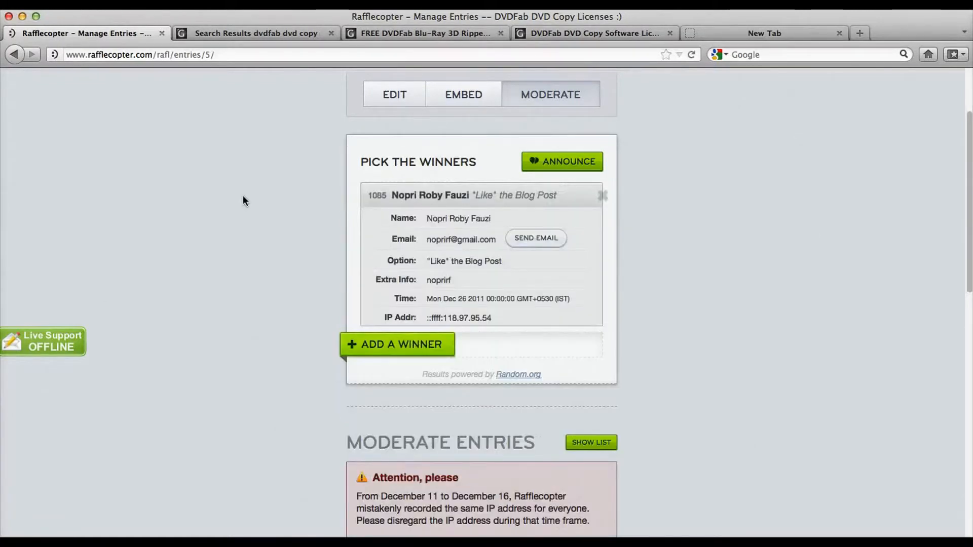
mouse_move(368, 205)
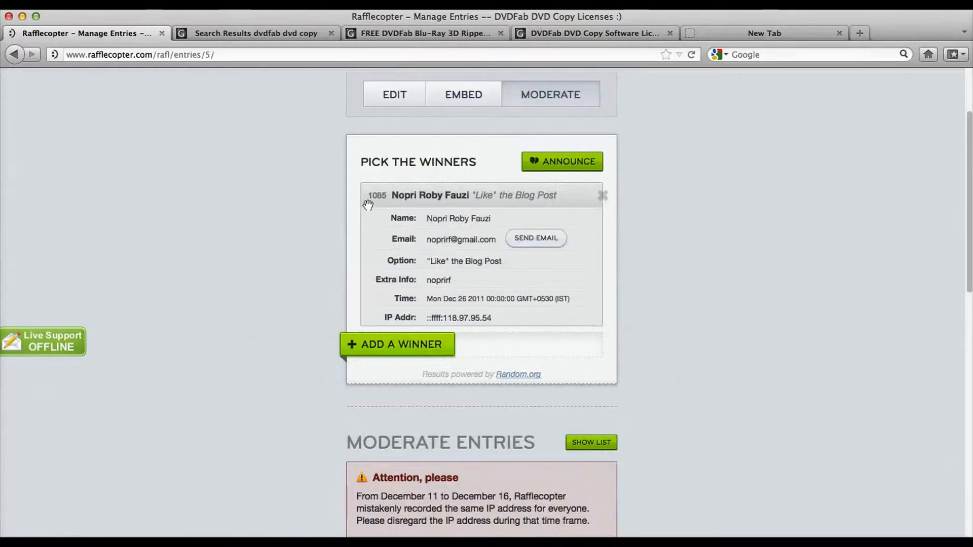
mouse_move(462, 241)
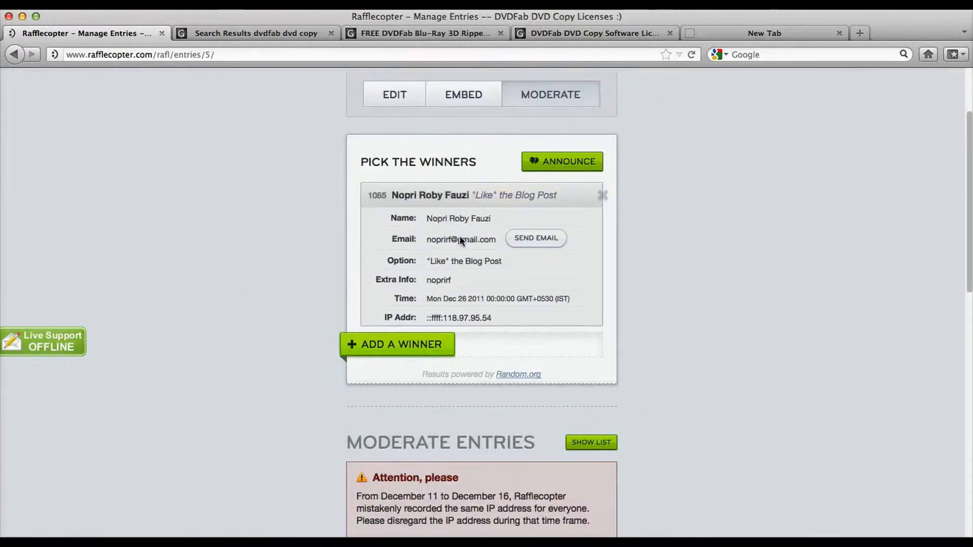
mouse_move(460, 263)
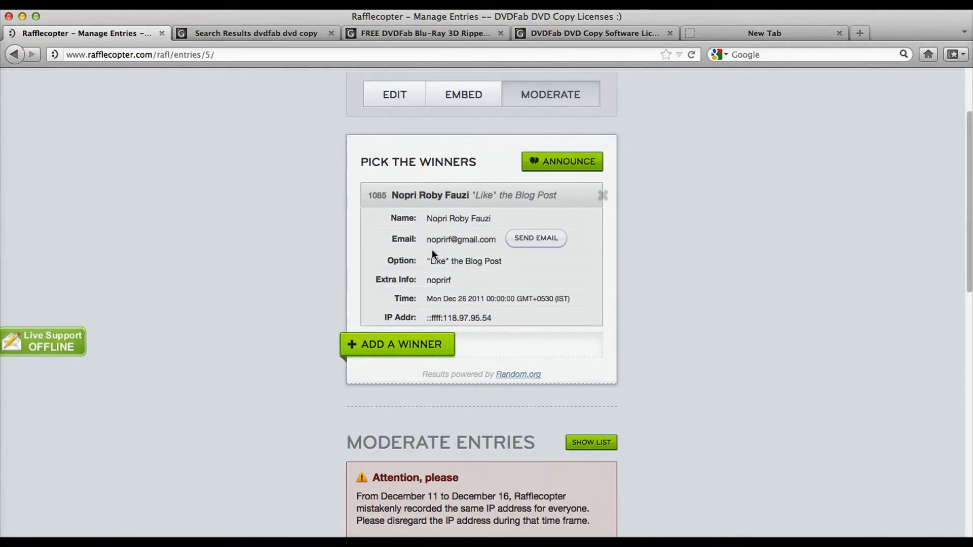
mouse_move(441, 255)
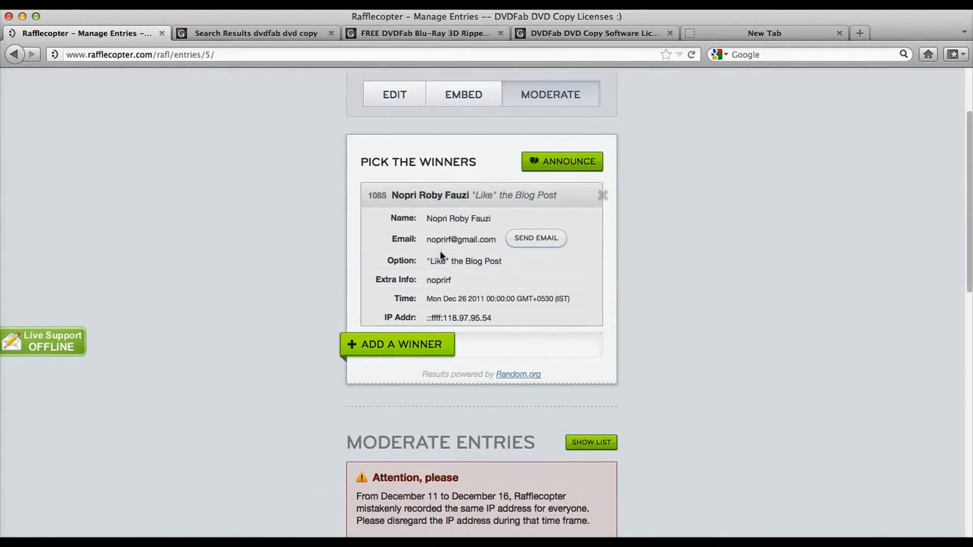
mouse_move(443, 267)
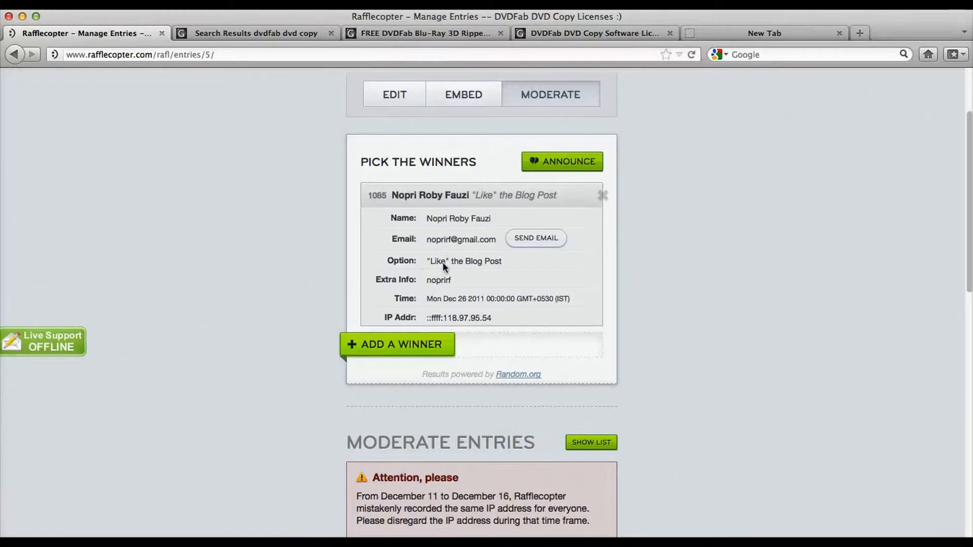
mouse_move(470, 245)
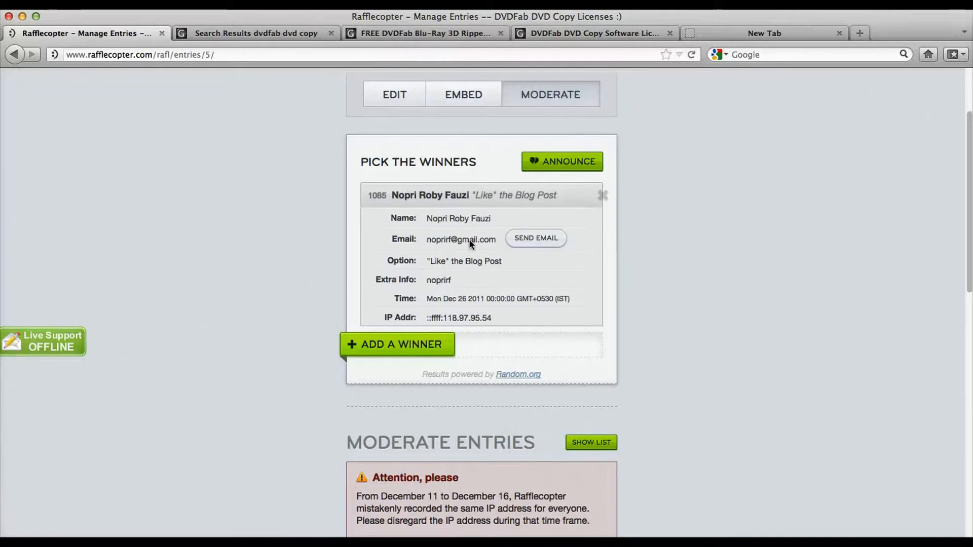
mouse_move(407, 348)
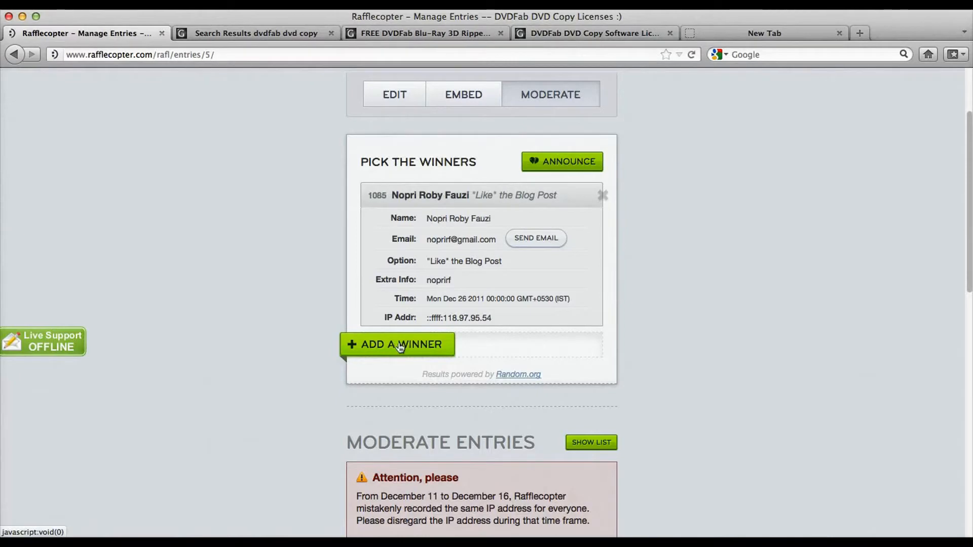
Add a second random winner to the list, then begin drawing a third
left_click(397, 345)
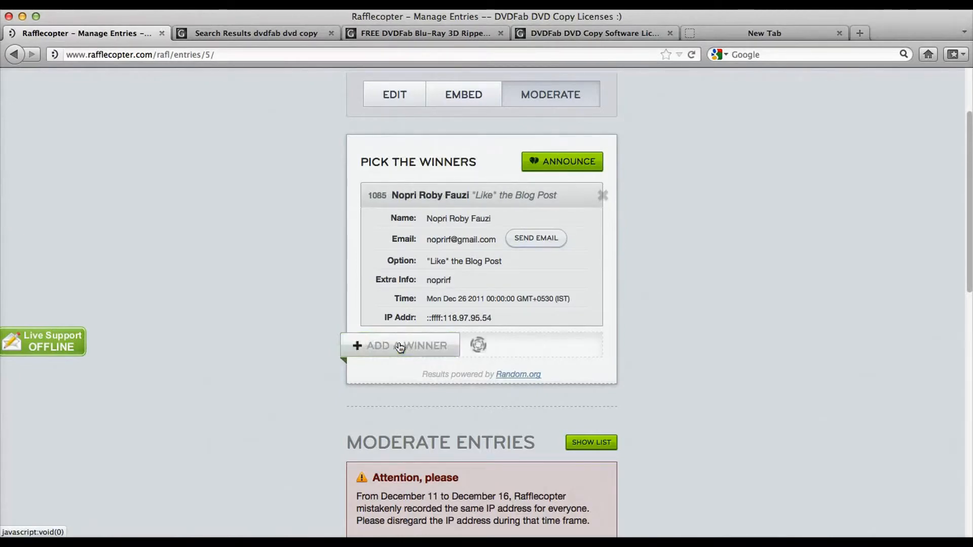
left_click(399, 345)
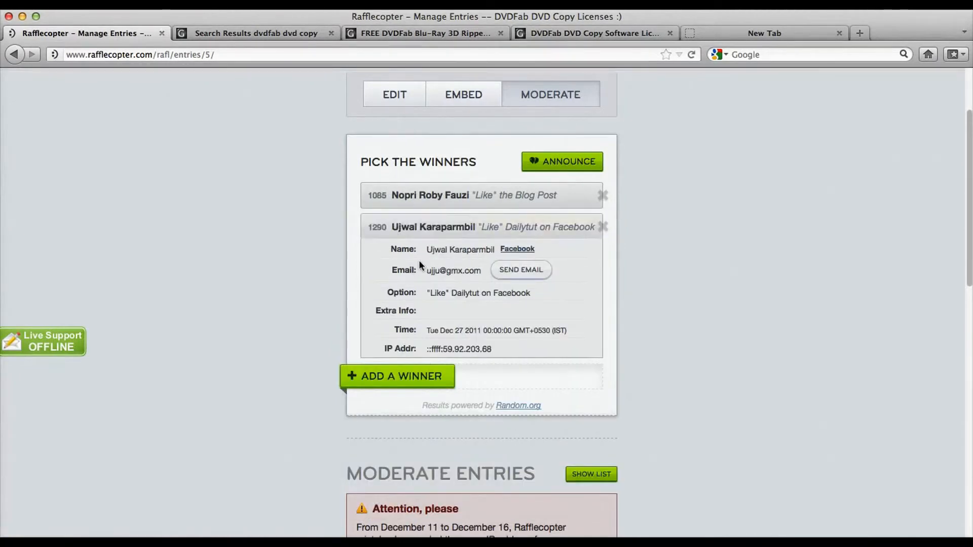
mouse_move(451, 257)
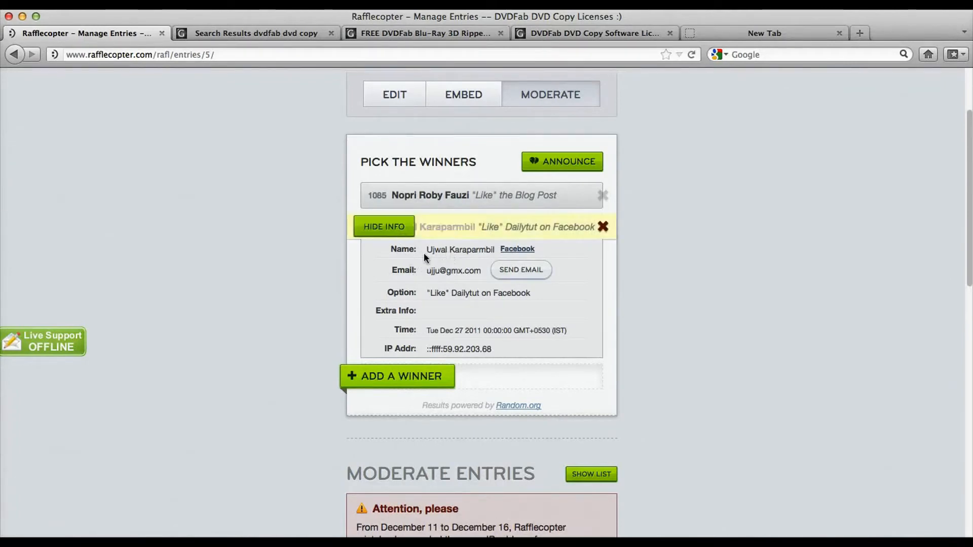
left_click(384, 226)
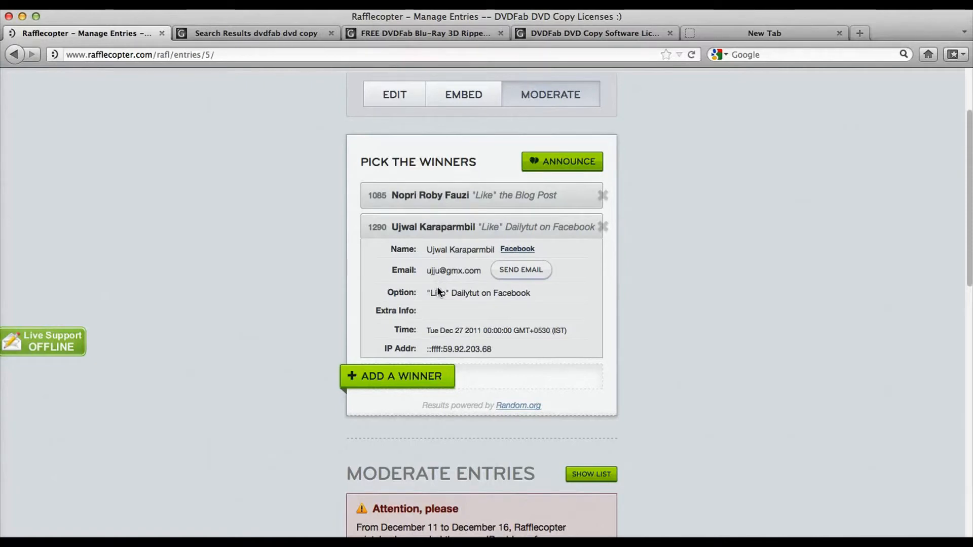
left_click(397, 376)
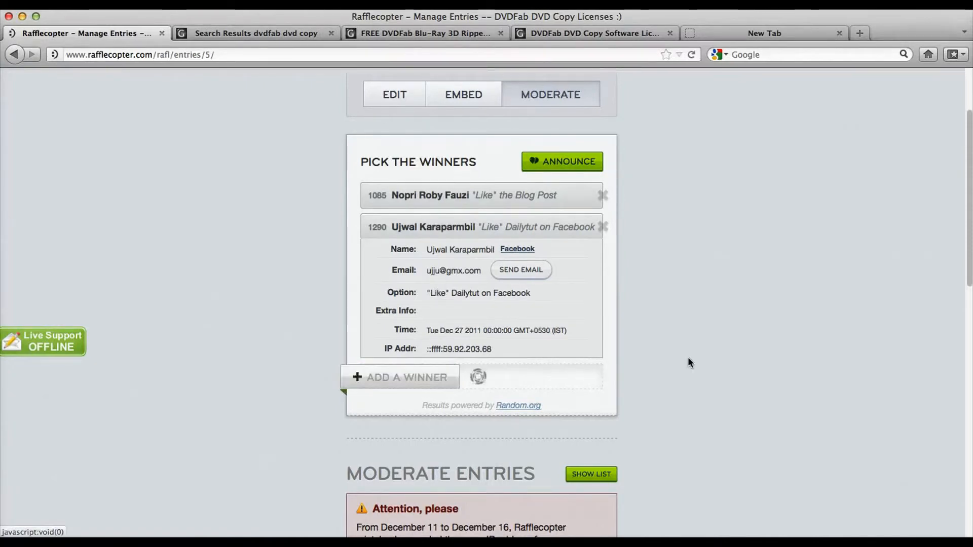
Remove the duplicate third winner and add a replacement so three different winners are listed
left_click(401, 377)
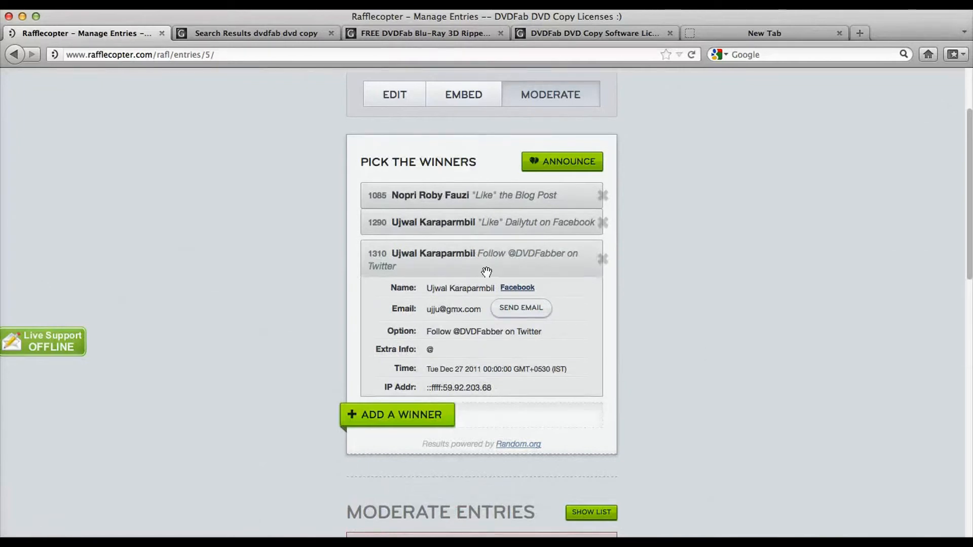
mouse_move(582, 287)
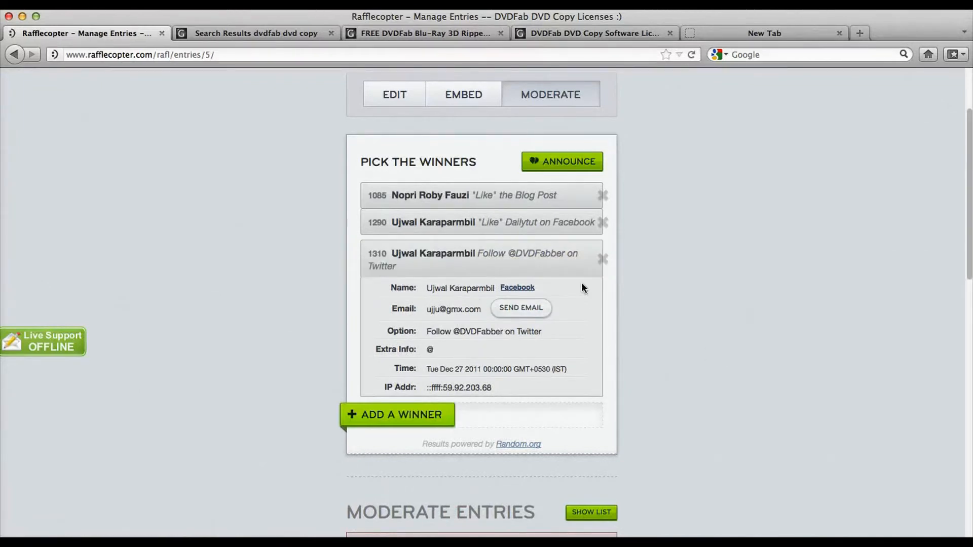
mouse_move(602, 260)
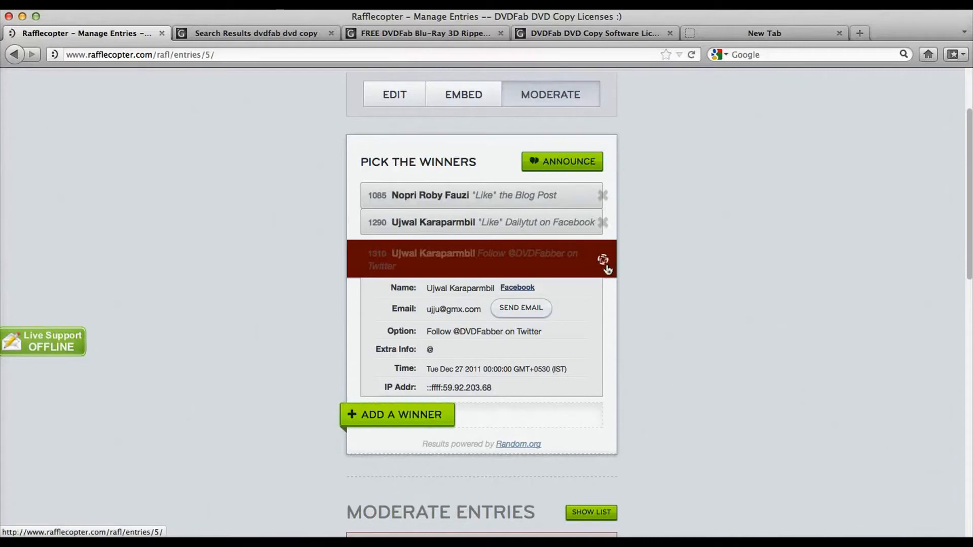
left_click(603, 260)
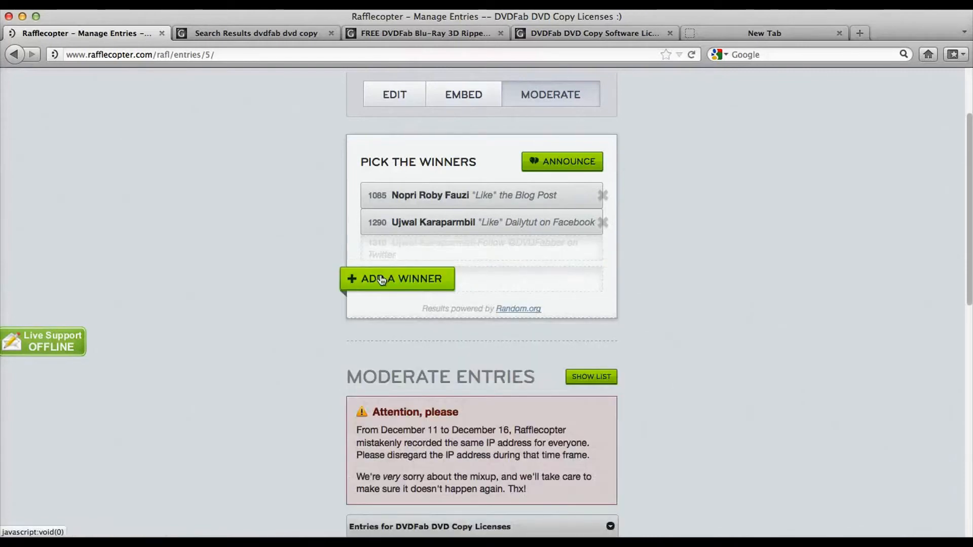
left_click(396, 278)
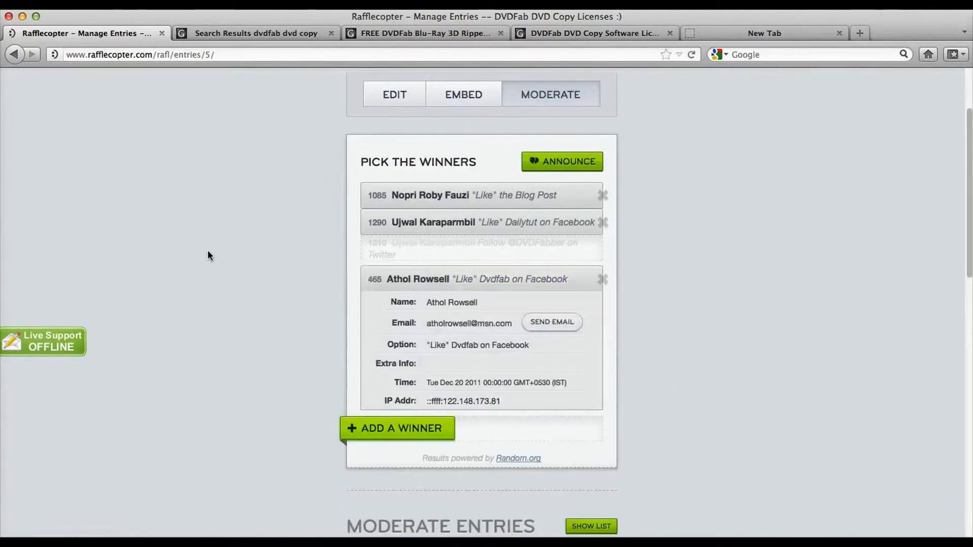
mouse_move(212, 259)
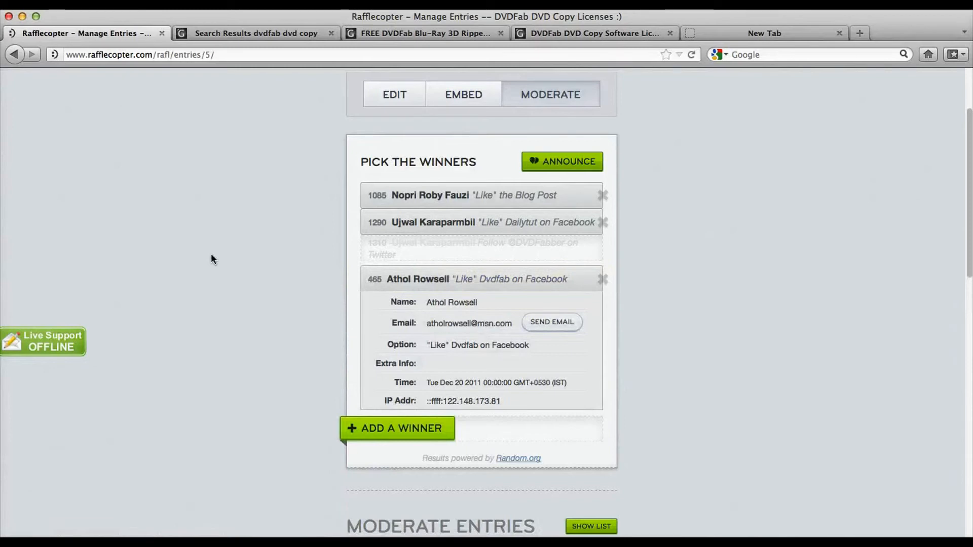
mouse_move(314, 311)
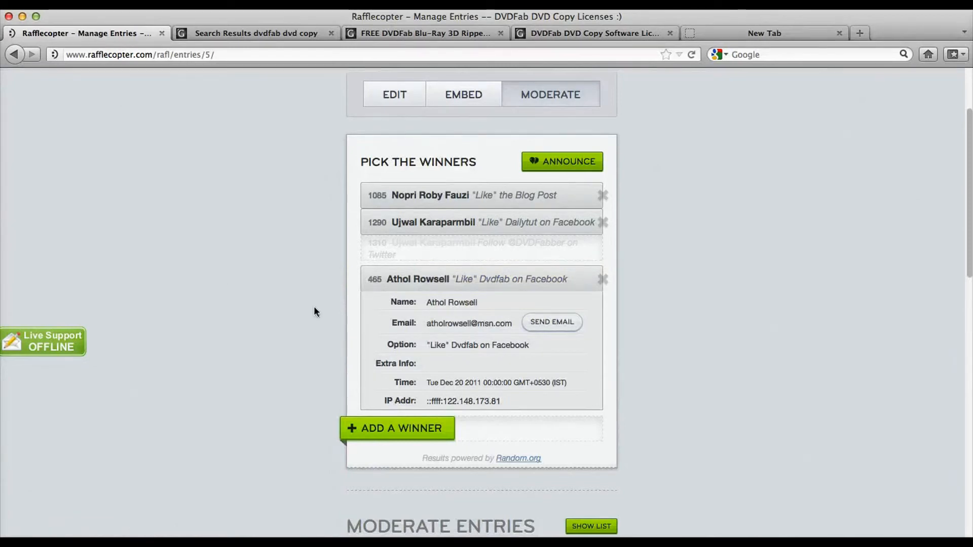
mouse_move(459, 350)
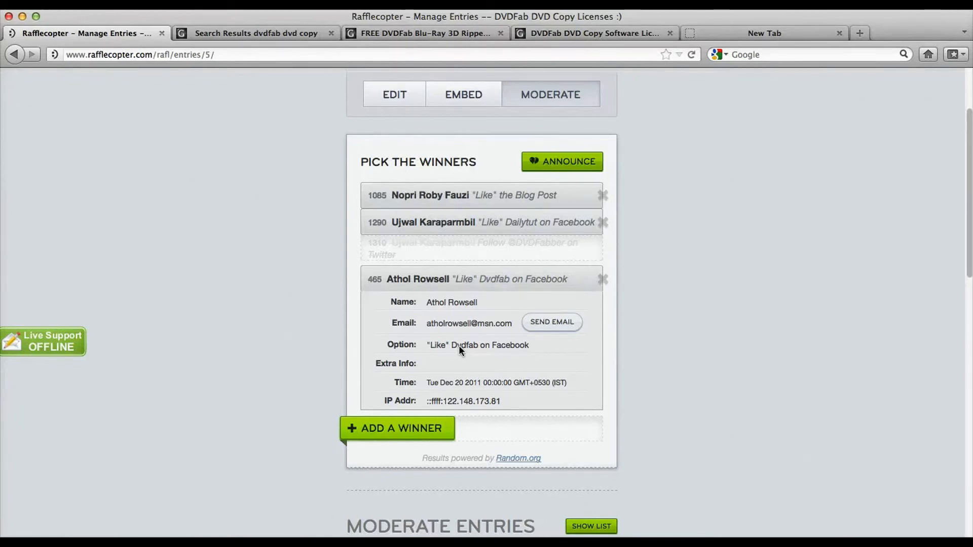
mouse_move(304, 384)
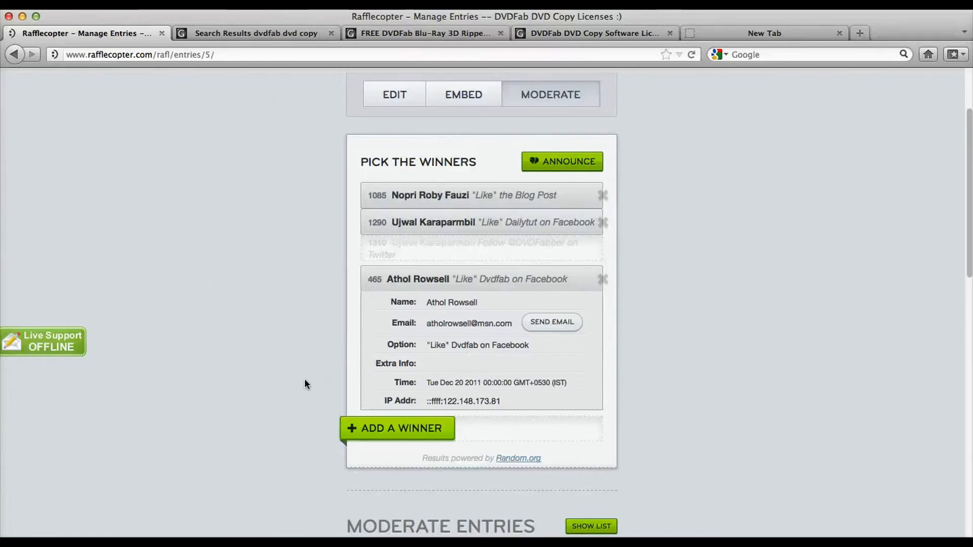
scroll("up", 3)
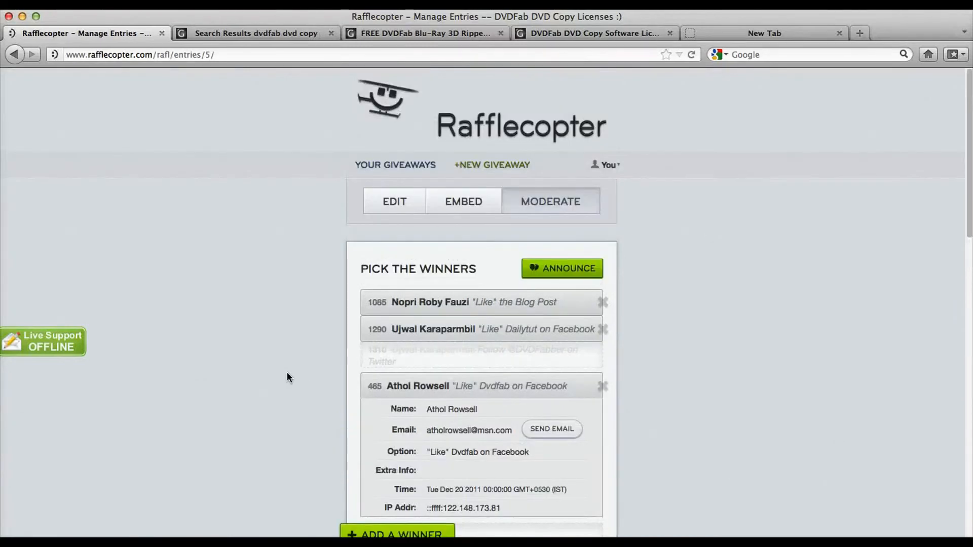
scroll("down", 3)
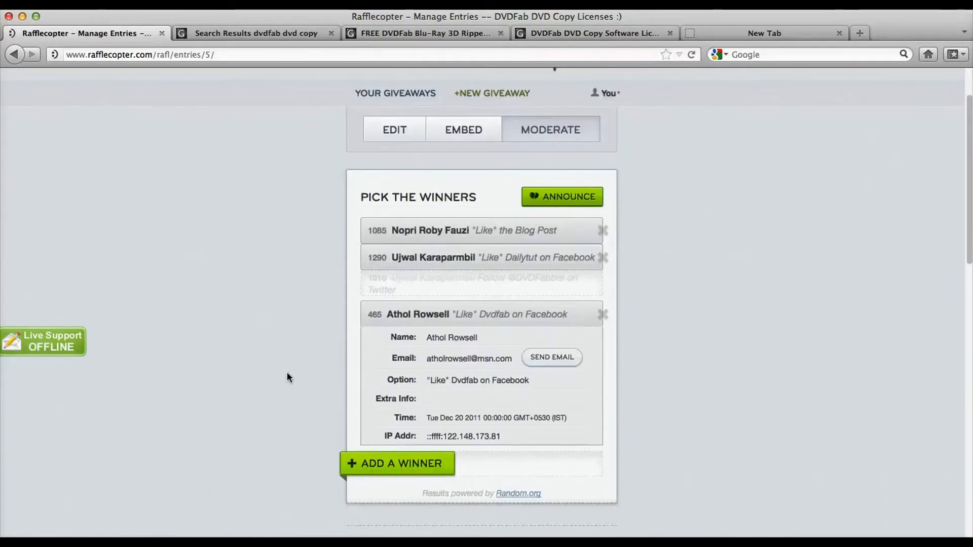
scroll("down", 3)
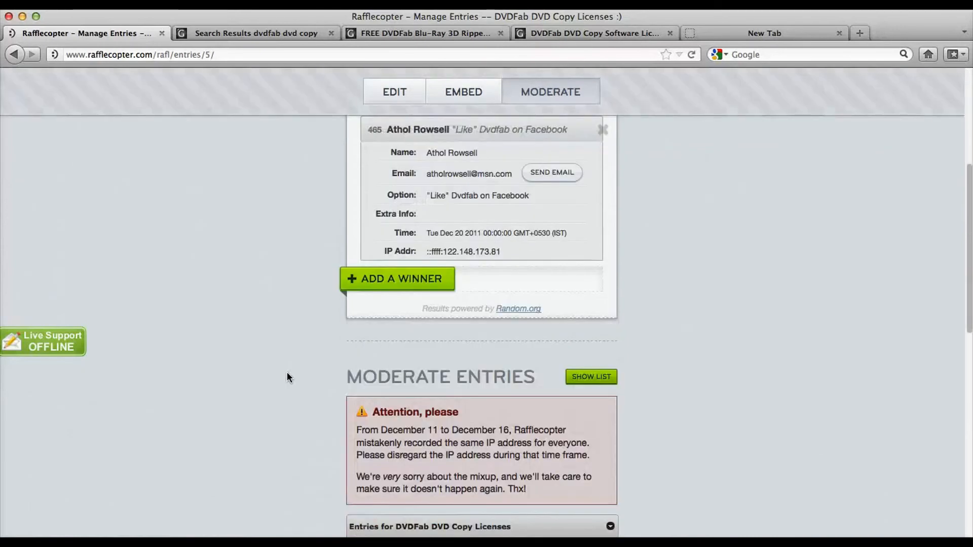
scroll("down", 3)
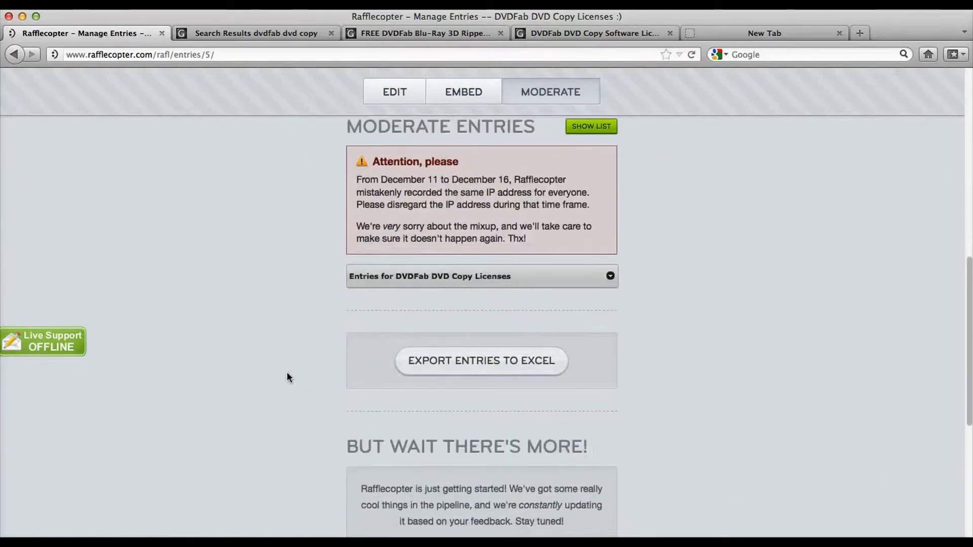
scroll("up", 3)
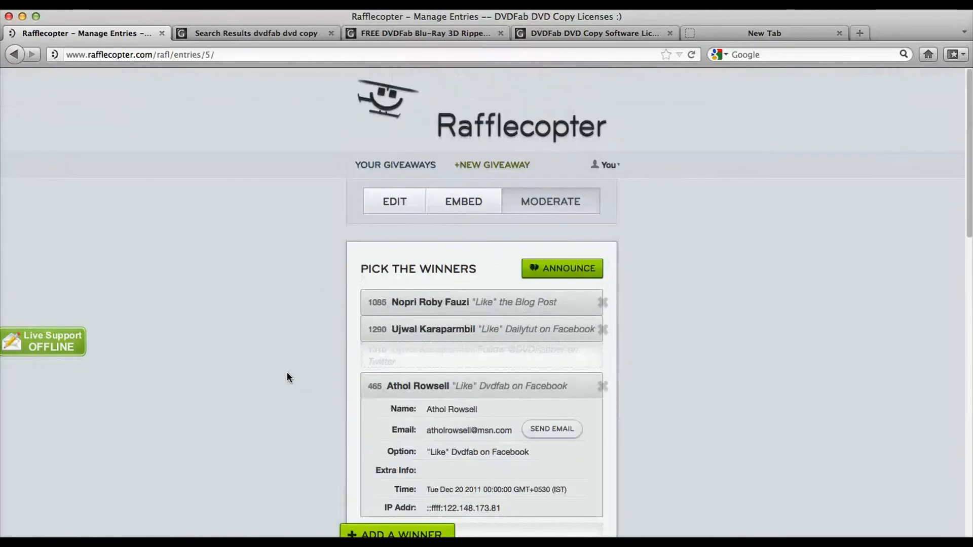
scroll("down", 3)
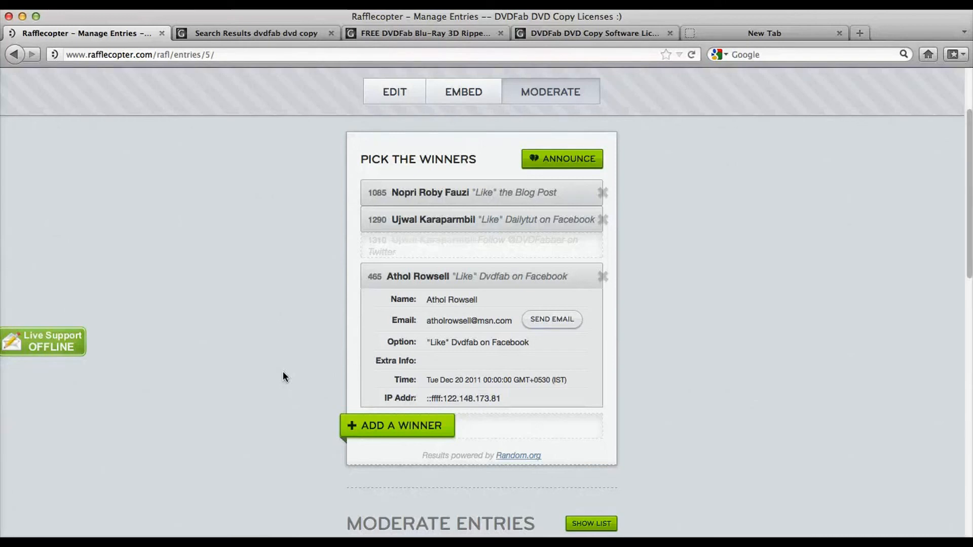
mouse_move(269, 383)
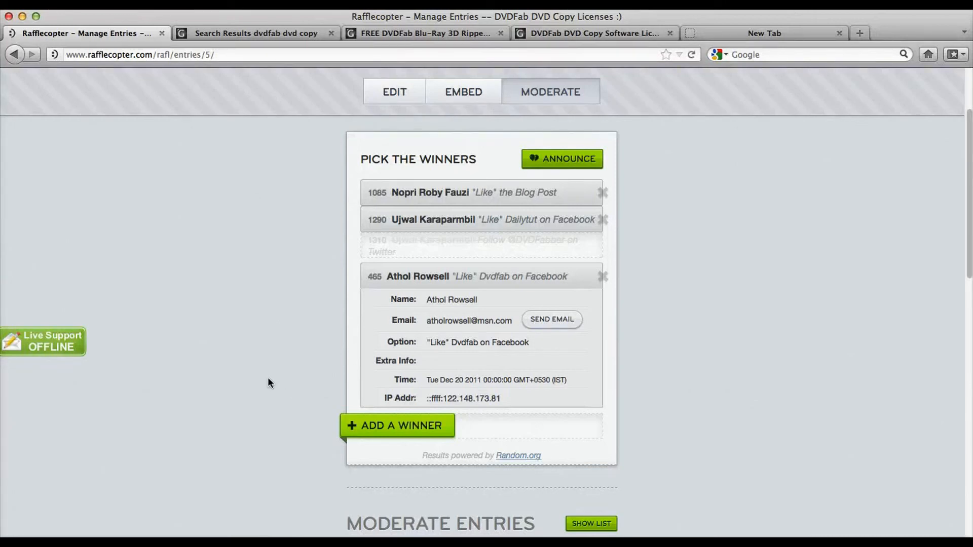